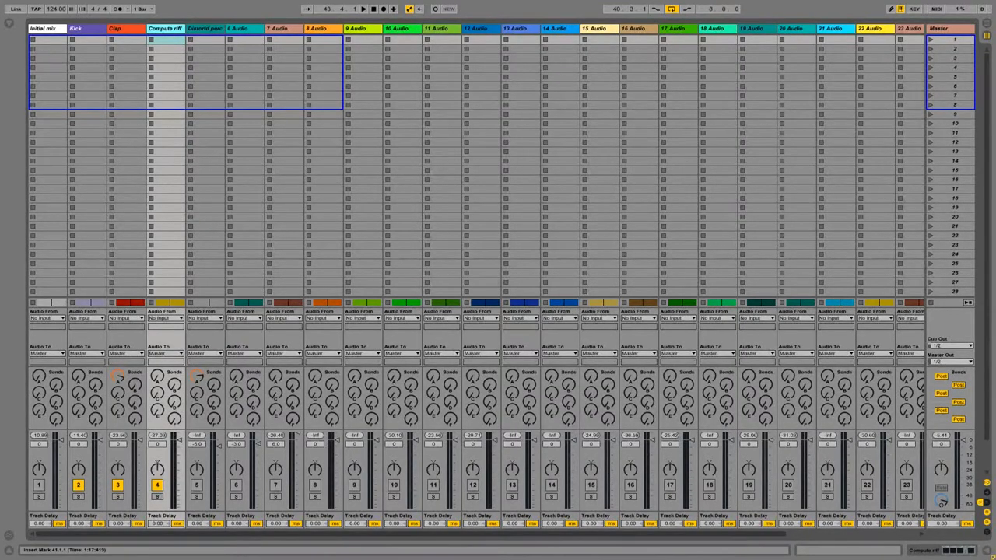
Step: Reposition the floating Neutron plugin window, then close it to reveal the arrangement
click(362, 8)
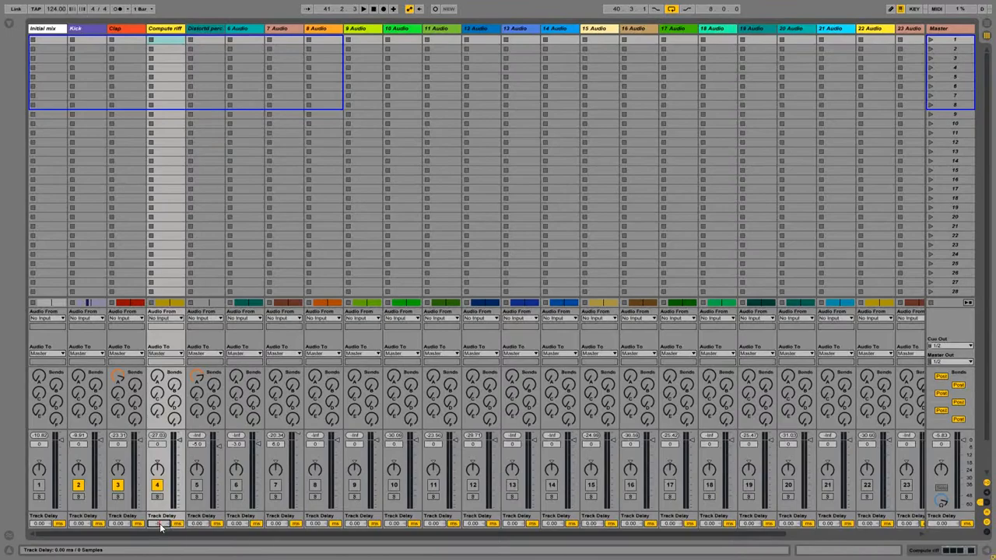
drag(161, 524, 161, 529)
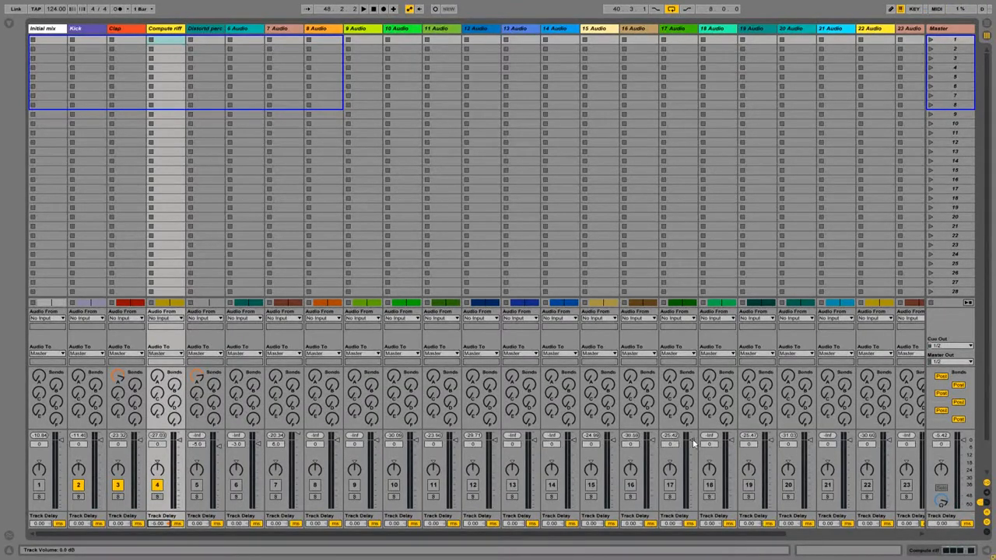
mouse_move(914, 453)
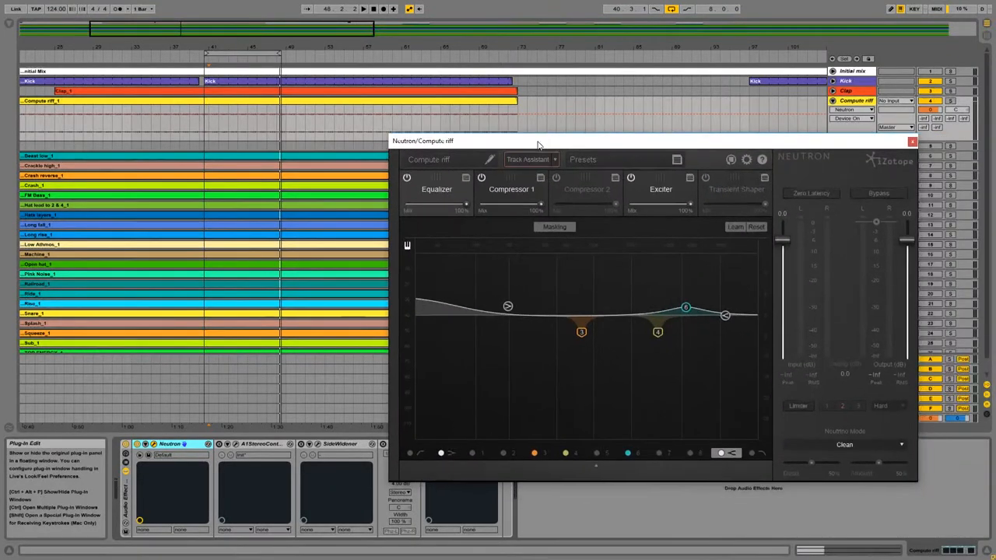
click(614, 177)
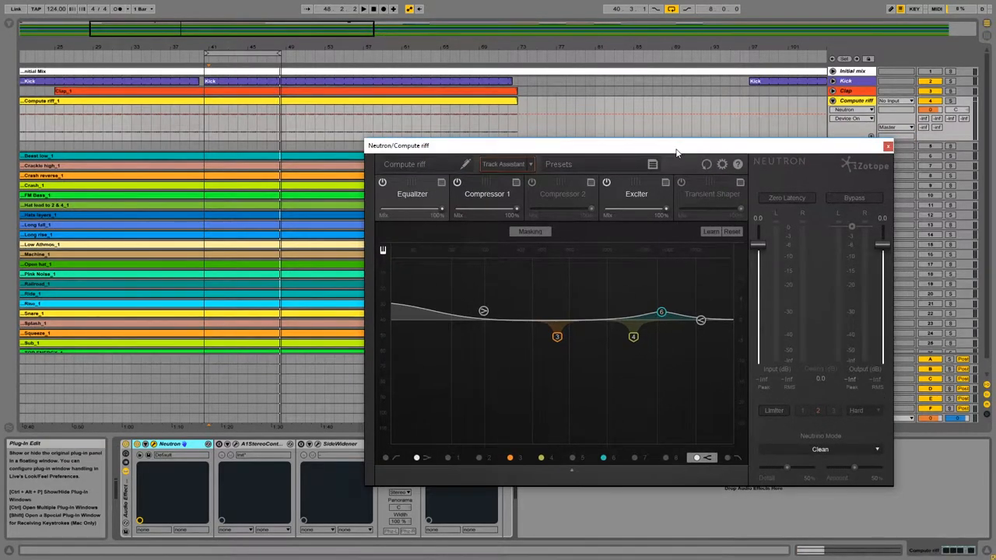
mouse_move(594, 174)
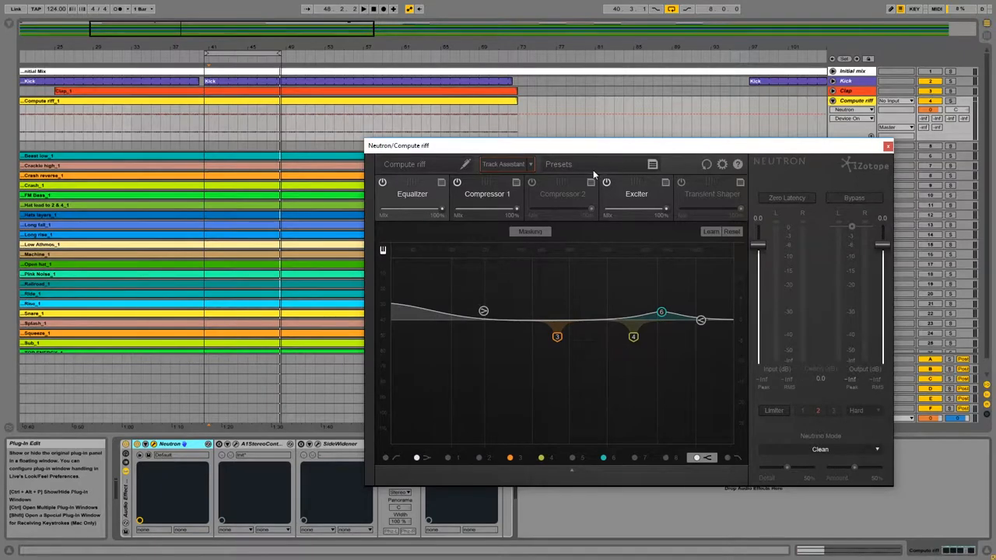
click(888, 146)
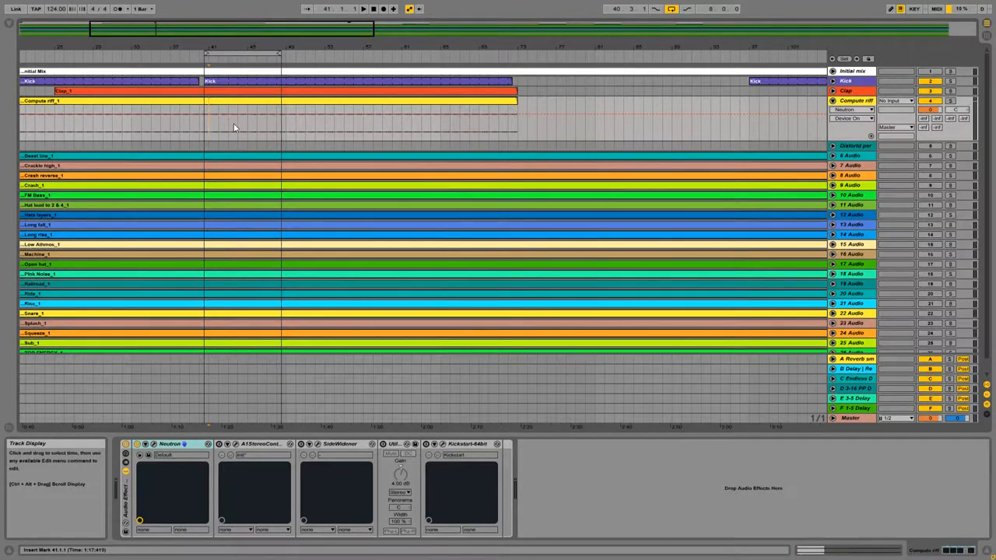
click(302, 313)
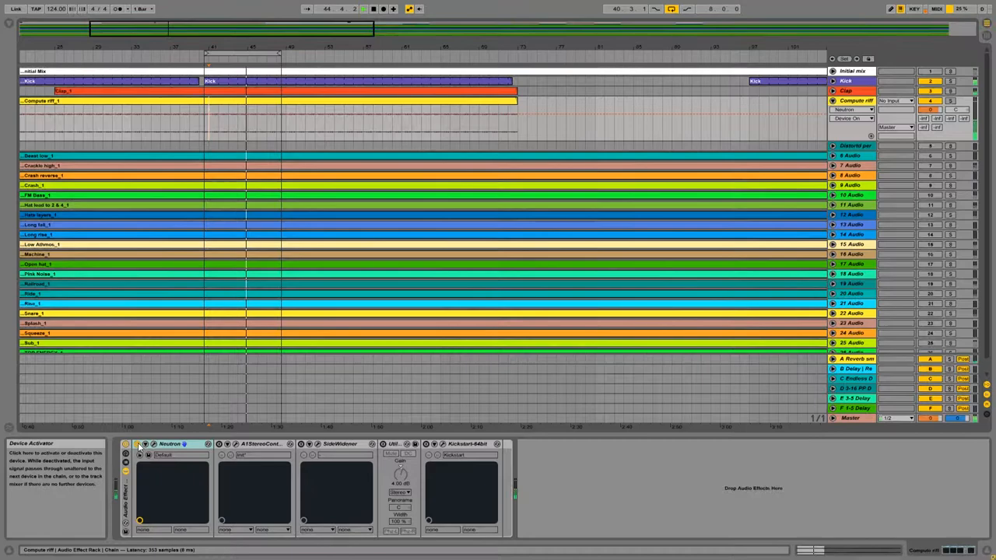
click(171, 444)
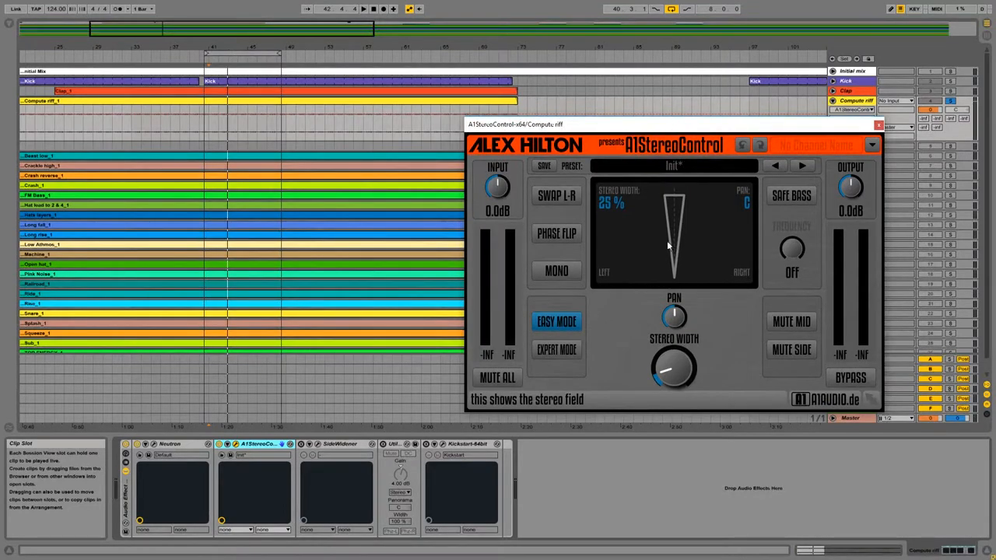
mouse_move(662, 252)
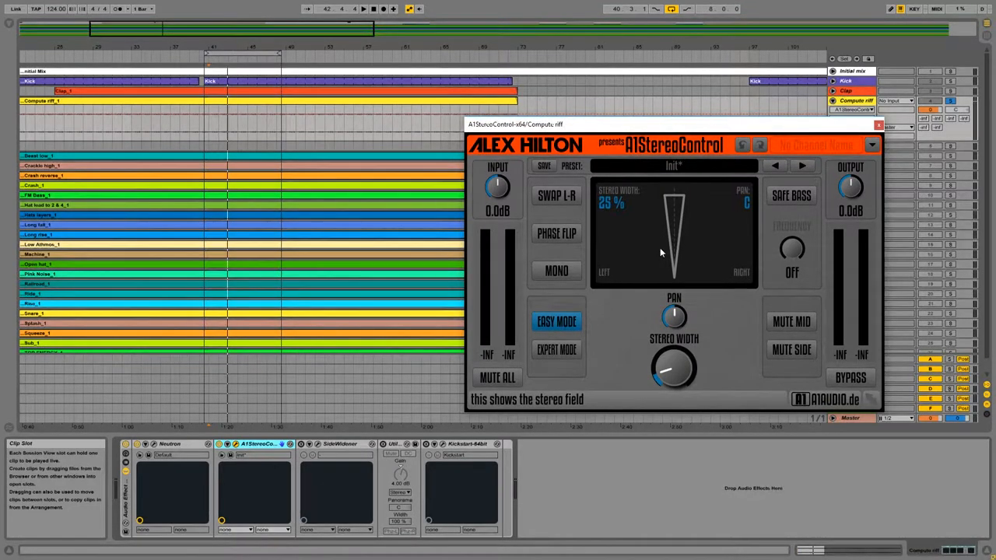
mouse_move(719, 279)
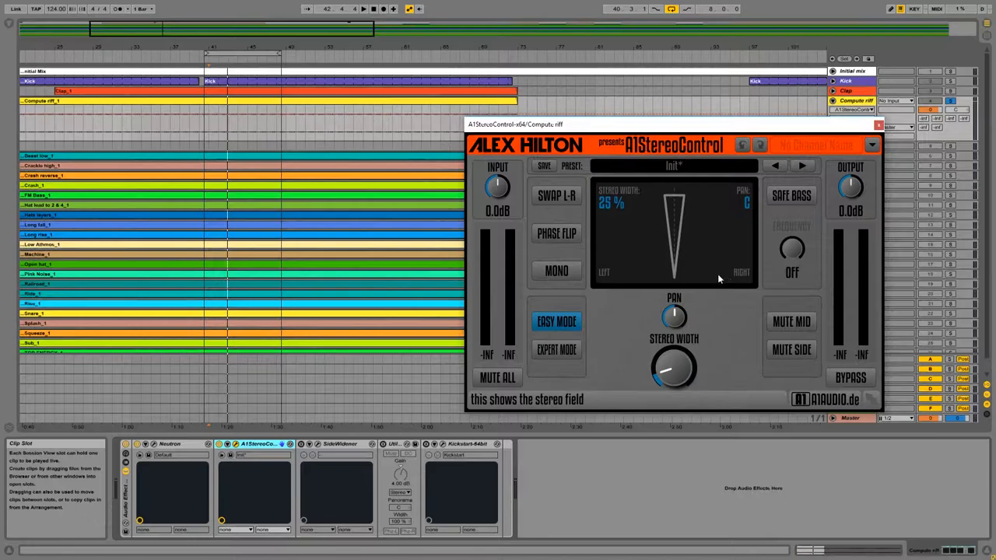
mouse_move(703, 276)
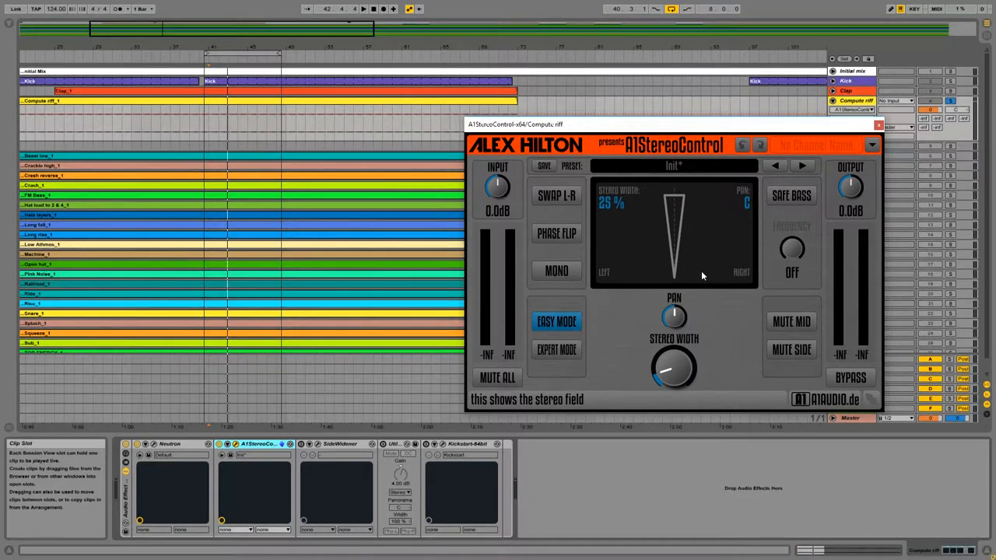
mouse_move(665, 291)
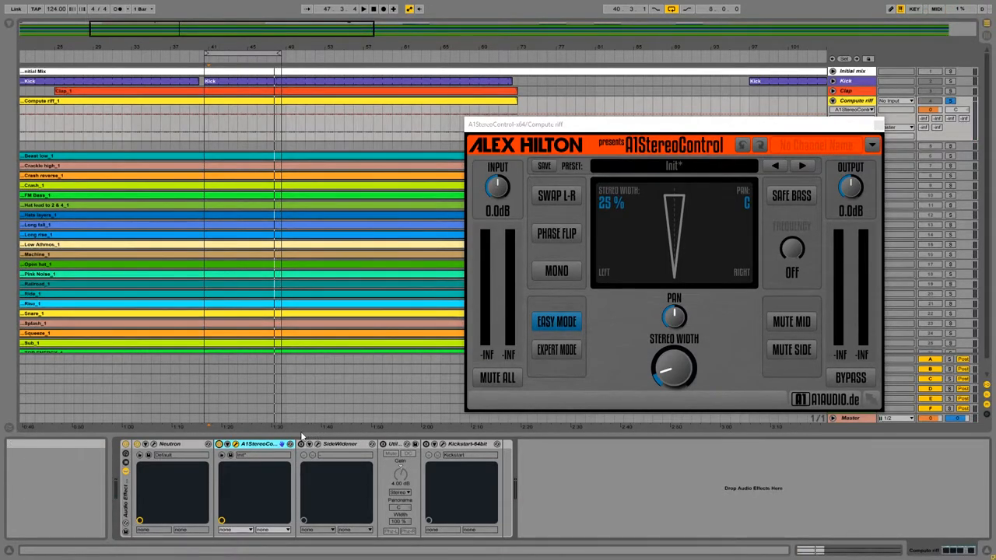
mouse_move(259, 445)
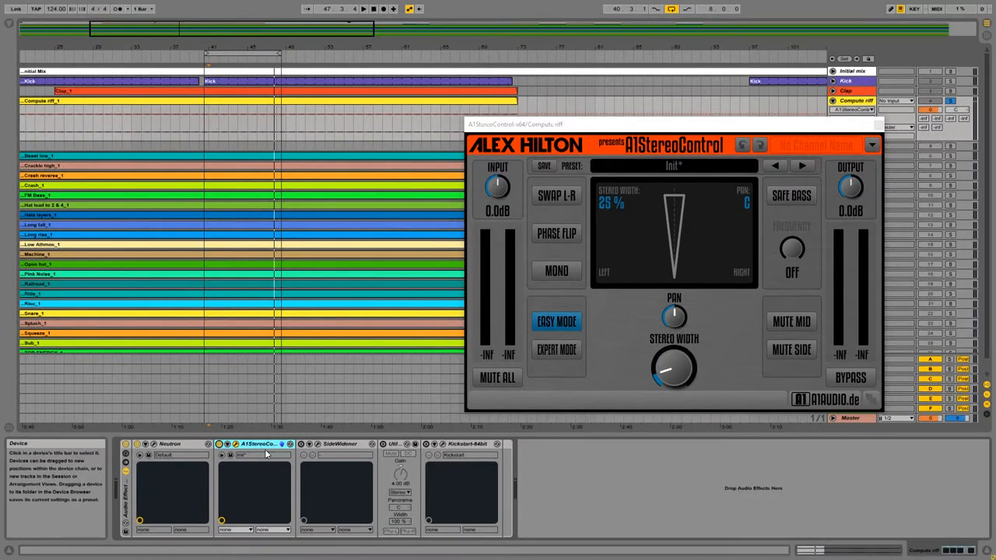
mouse_move(880, 226)
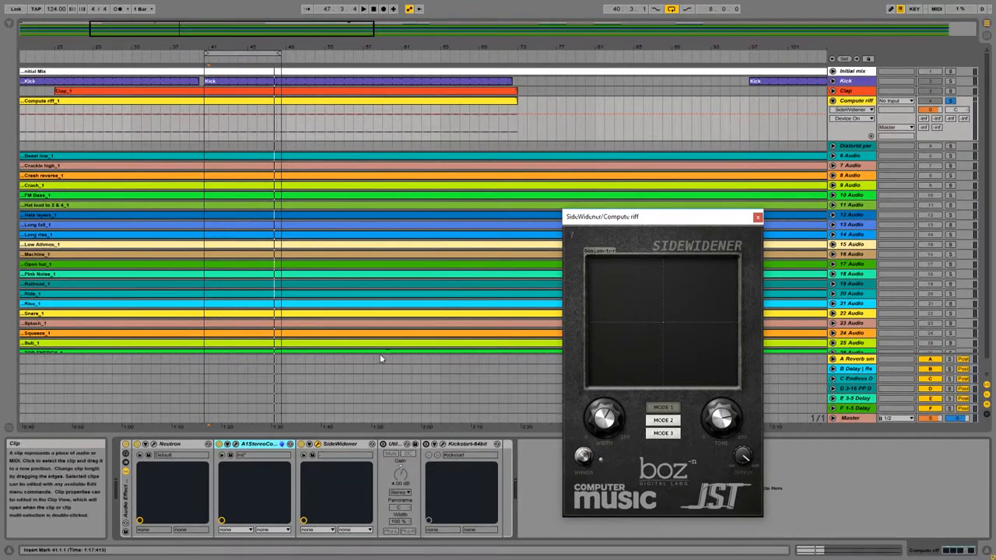
mouse_move(385, 374)
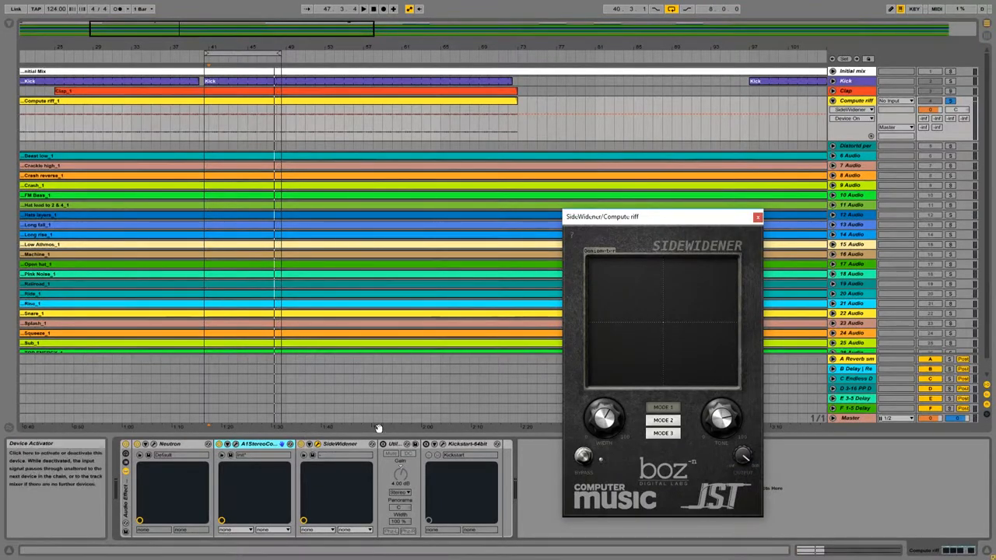
Step: Close the A1StereoControl window and open the SideWidener plugin window via its wrench icon
click(210, 52)
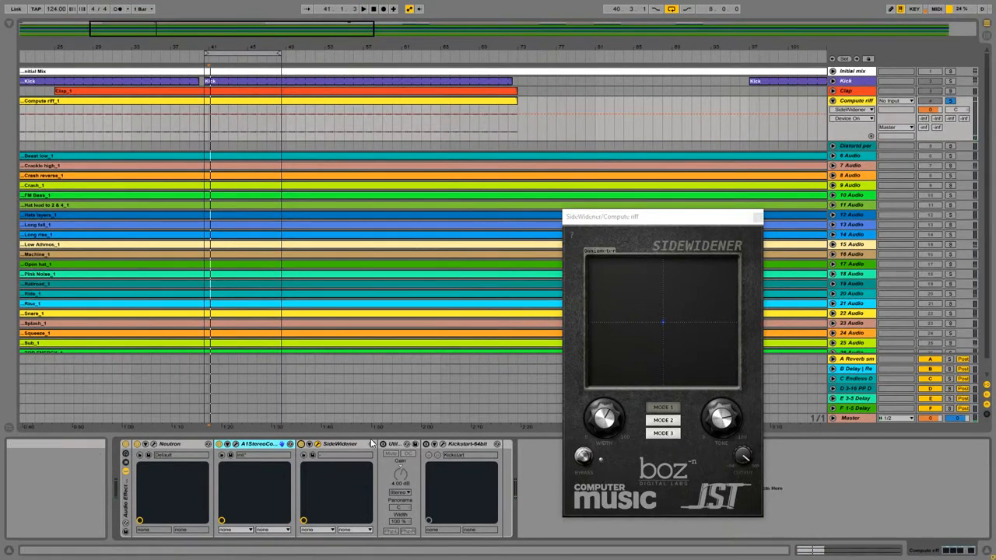
click(338, 445)
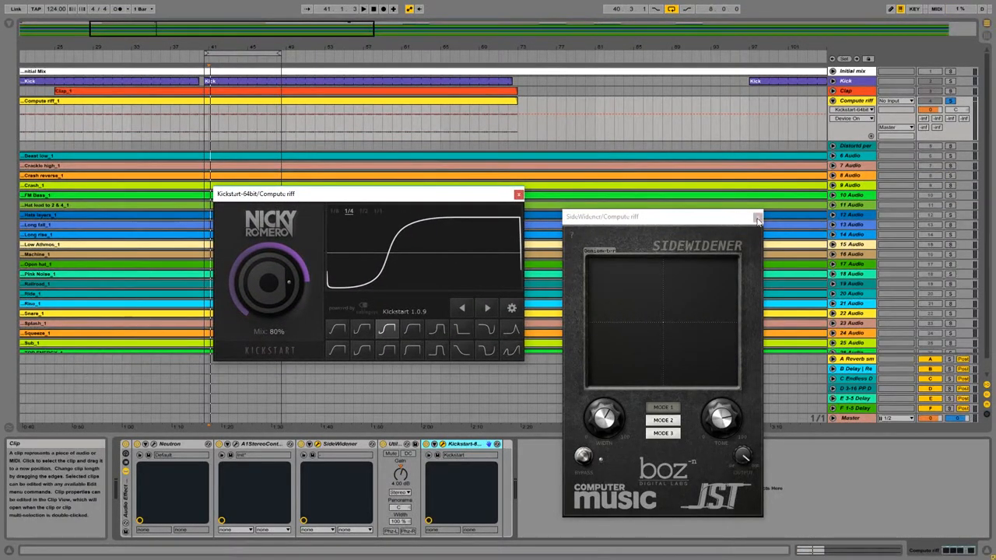
Step: Close the SideWidener window, leaving only the Kickstart plugin at 80% mix open
click(756, 217)
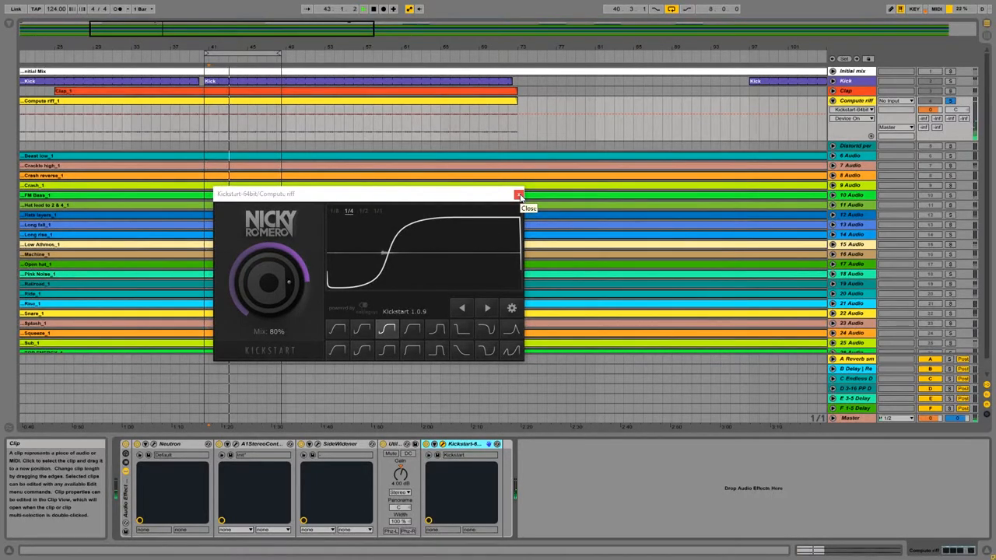
Step: Close the Kickstart-64bit plugin window and stop song playback
click(519, 195)
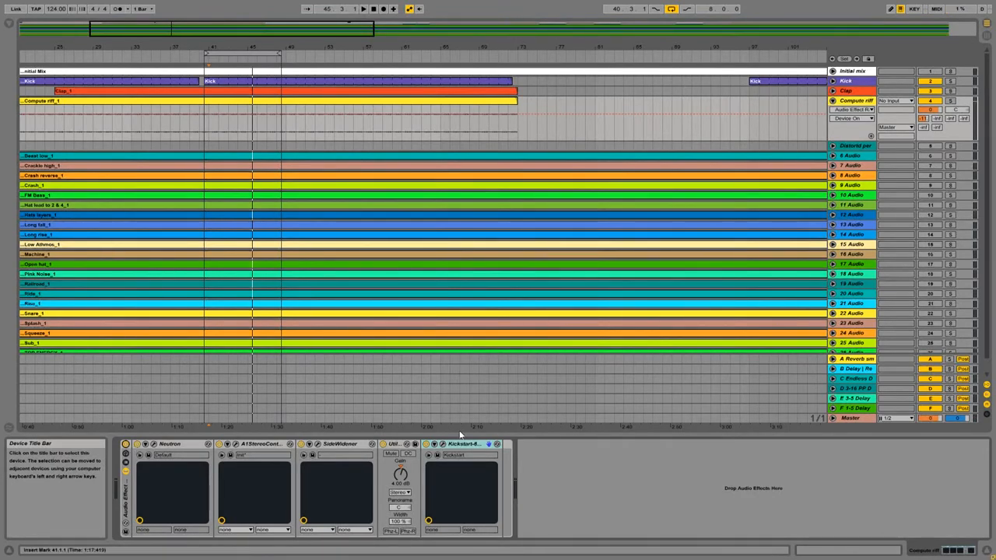
click(373, 8)
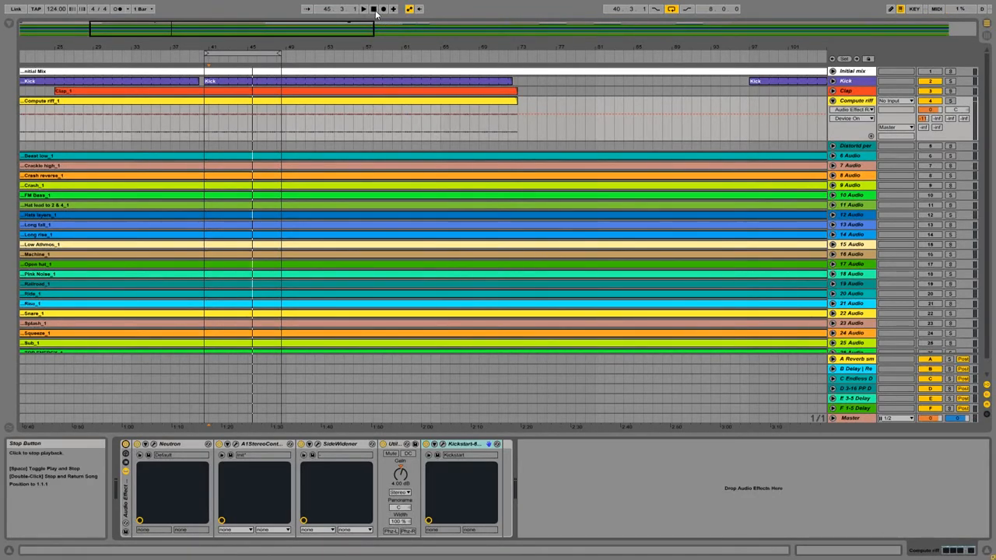